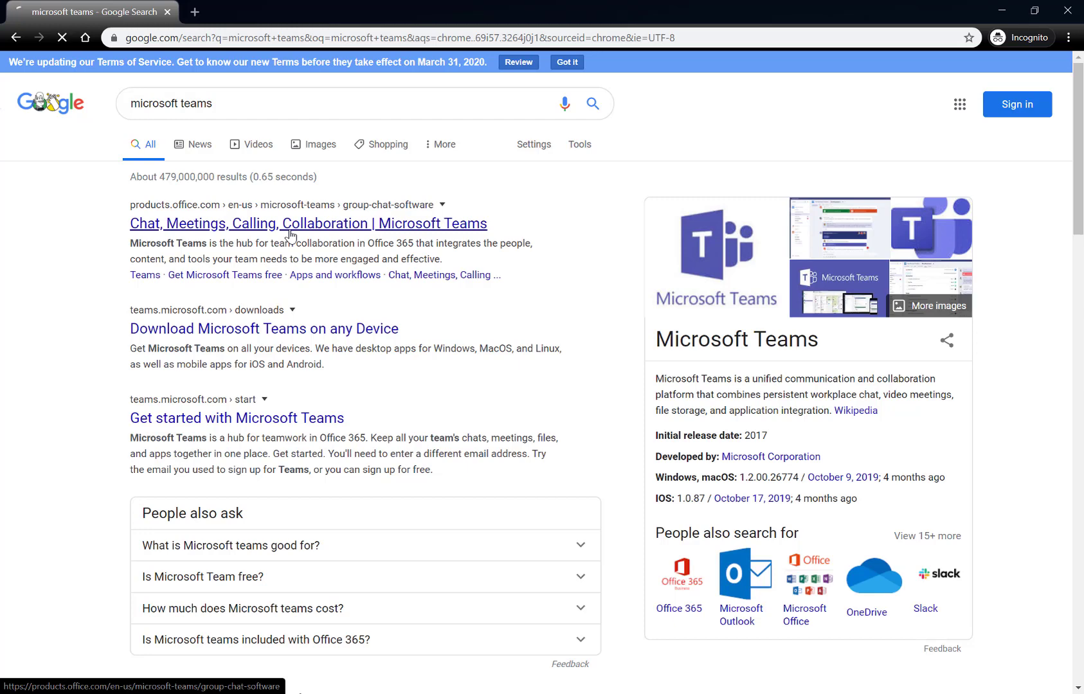
Reach the Teams plans comparison page from search results and start the free sign-up
click(308, 222)
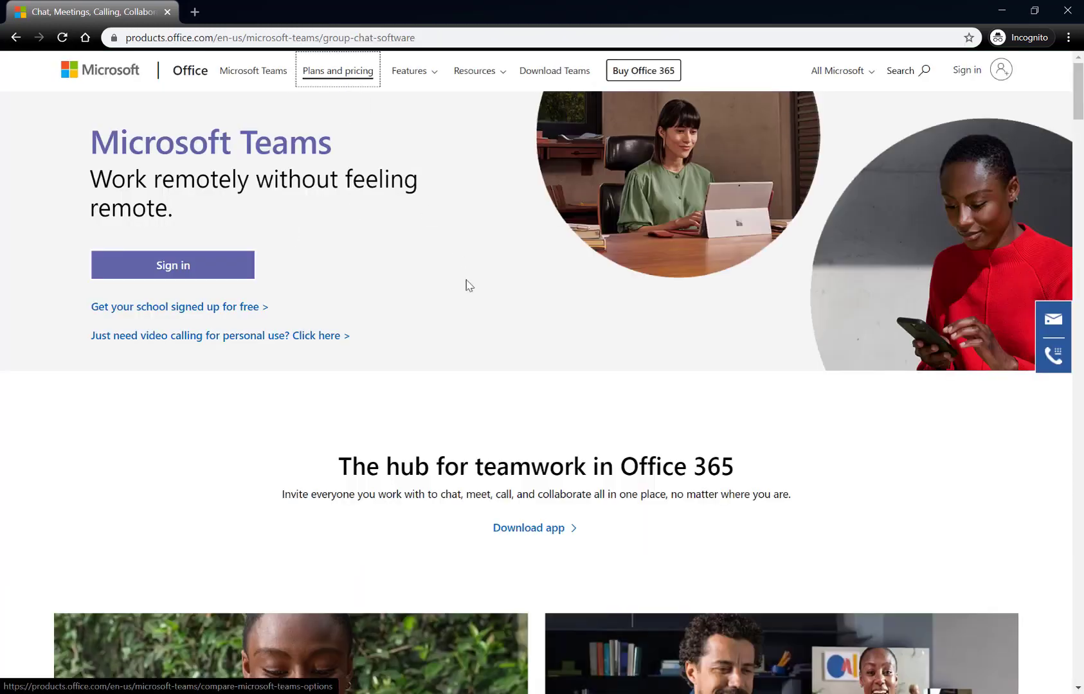
click(337, 69)
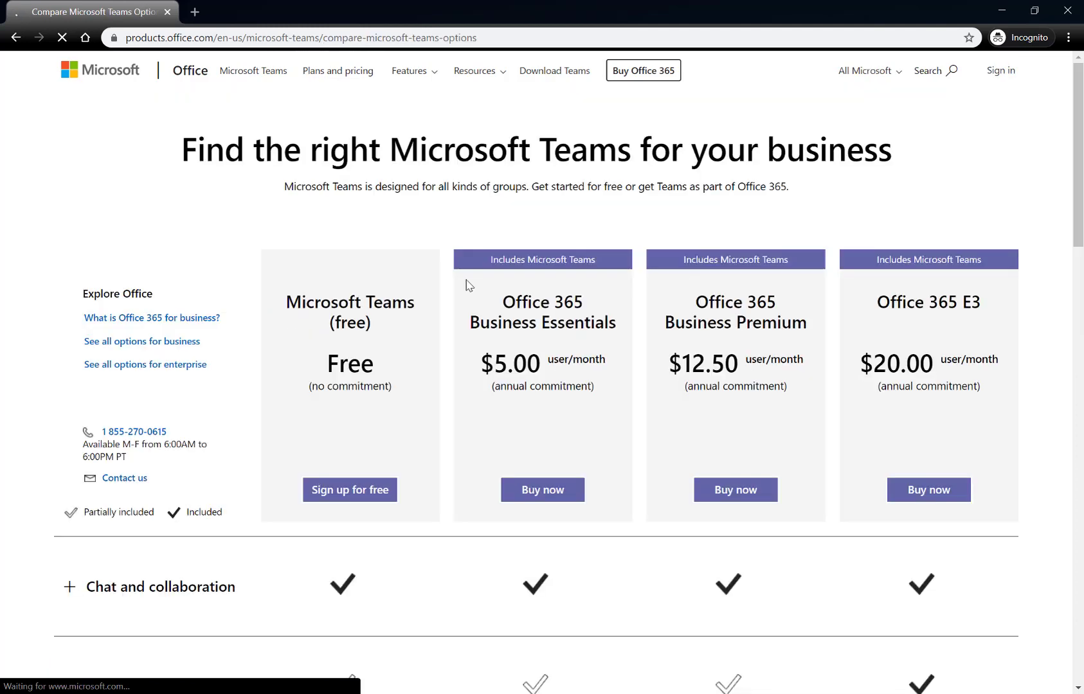
click(350, 490)
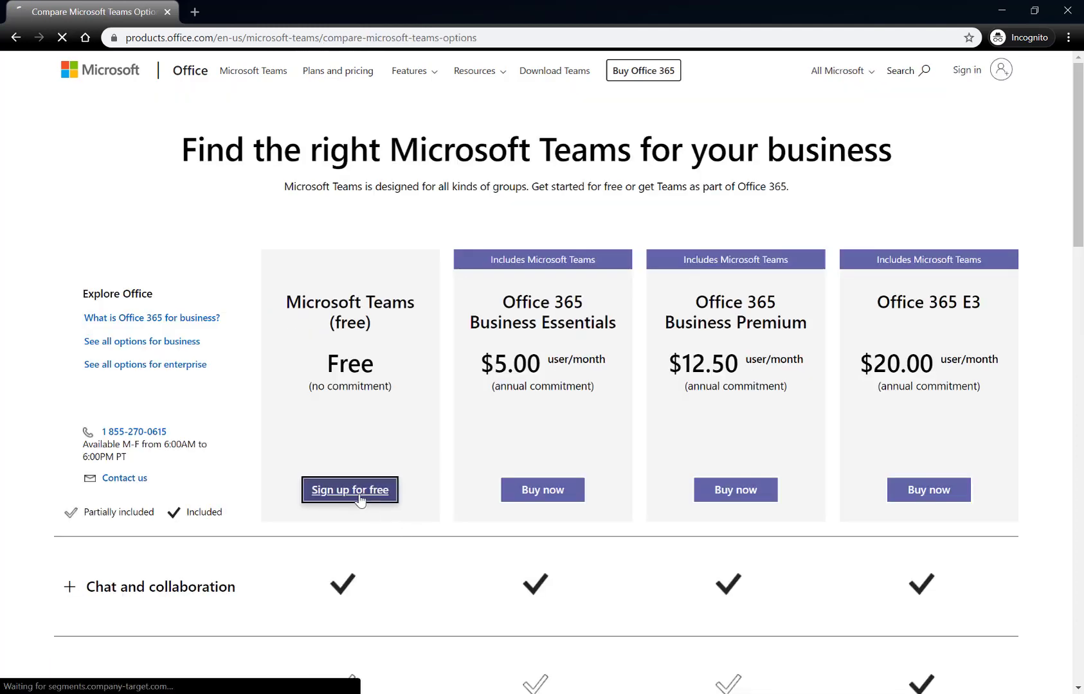
click(350, 489)
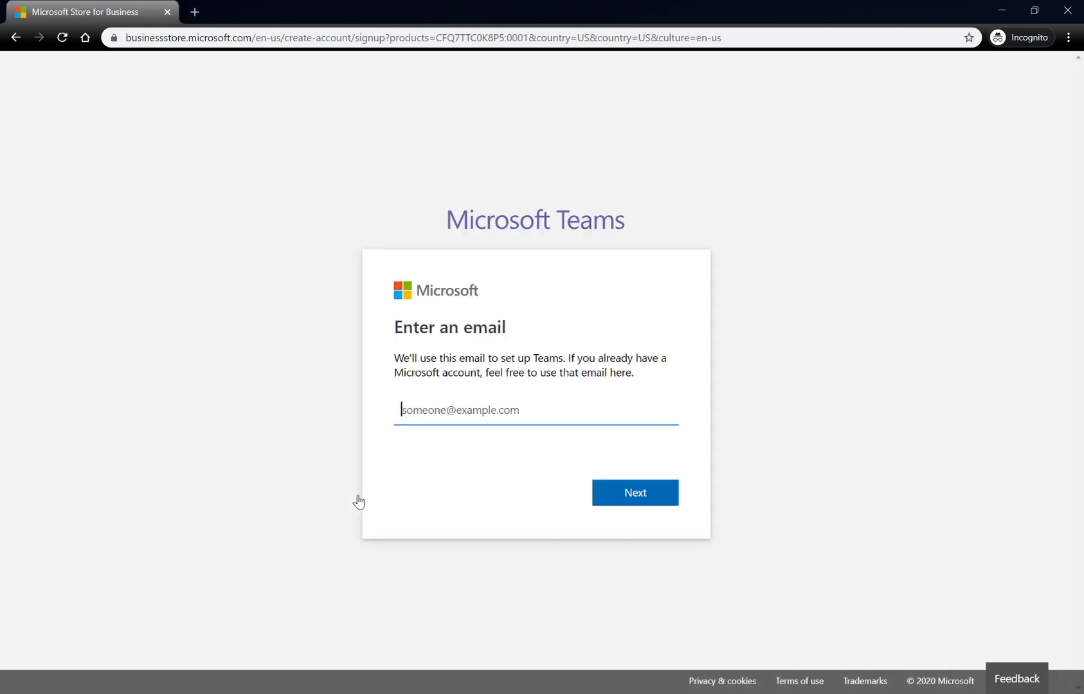
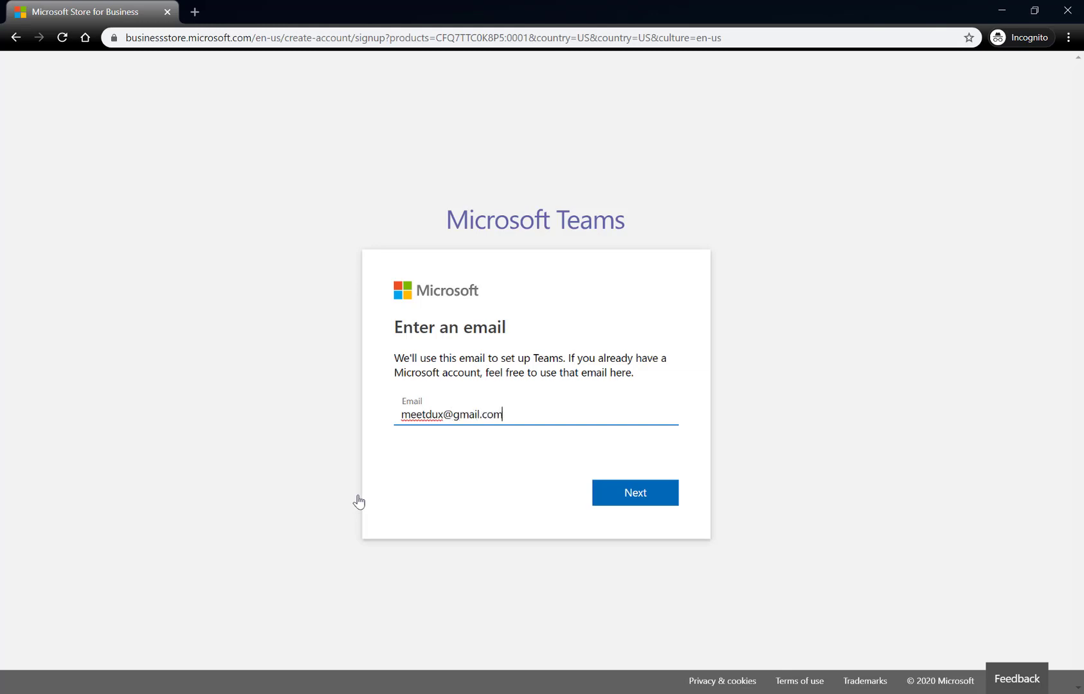
click(633, 493)
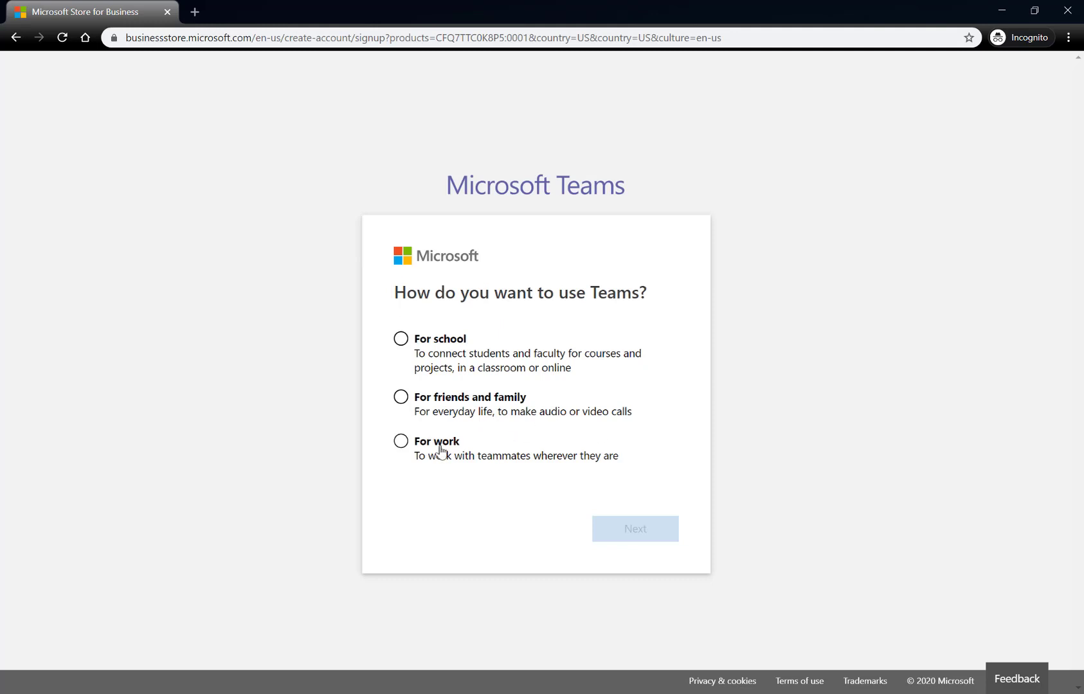
Choose to use Teams for work and continue to the create-account prompt
click(400, 441)
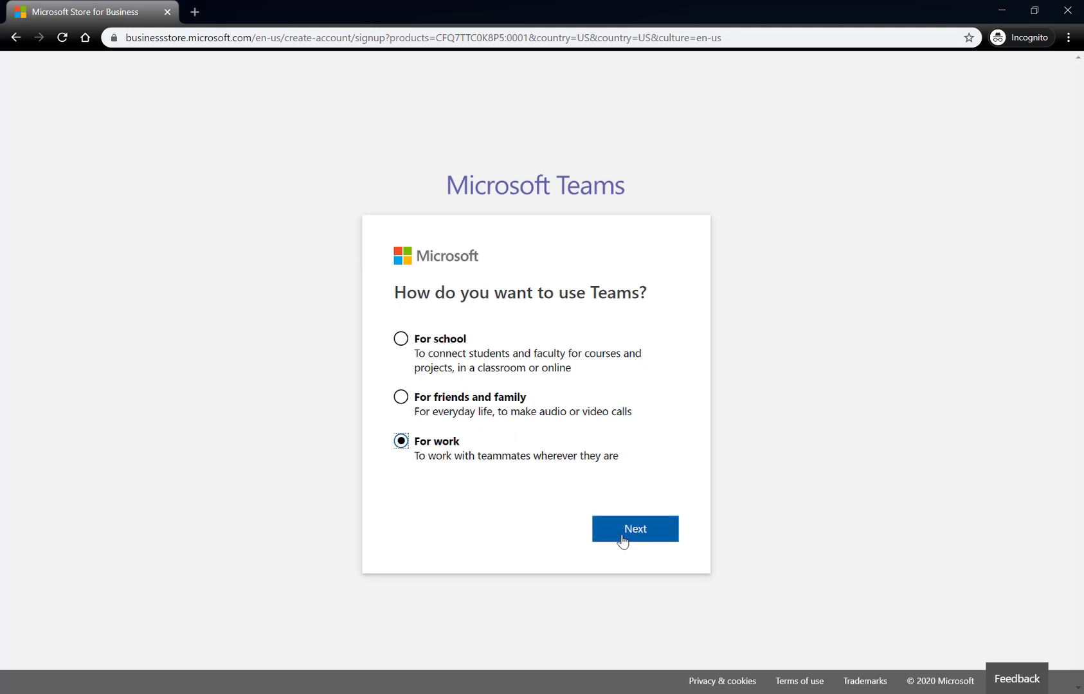
click(634, 529)
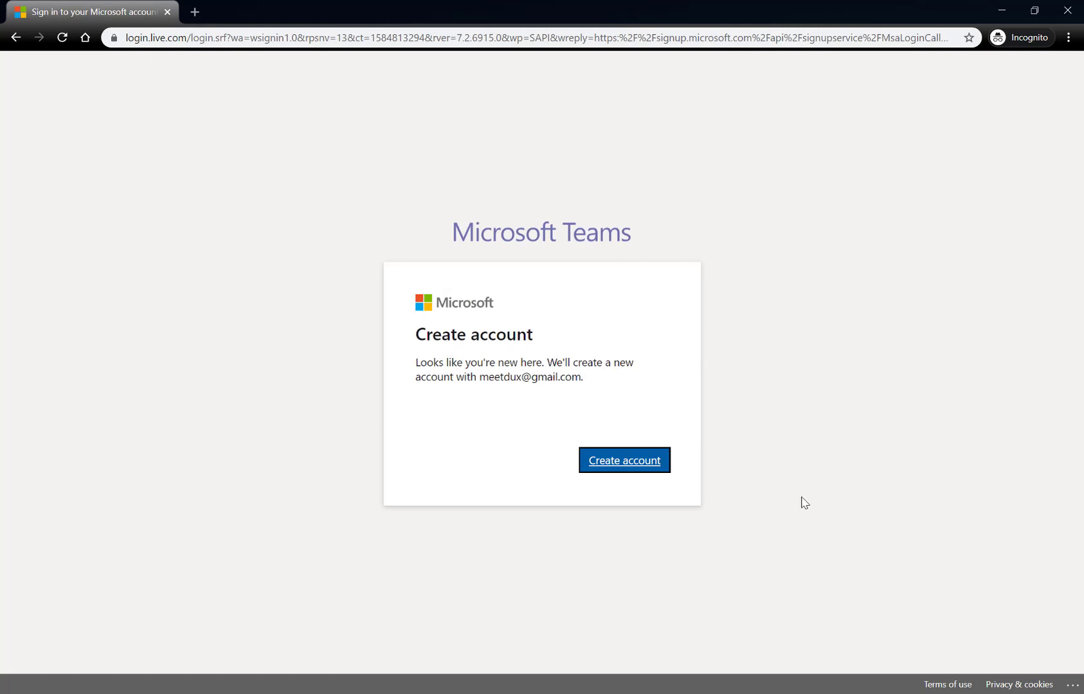
mouse_move(763, 443)
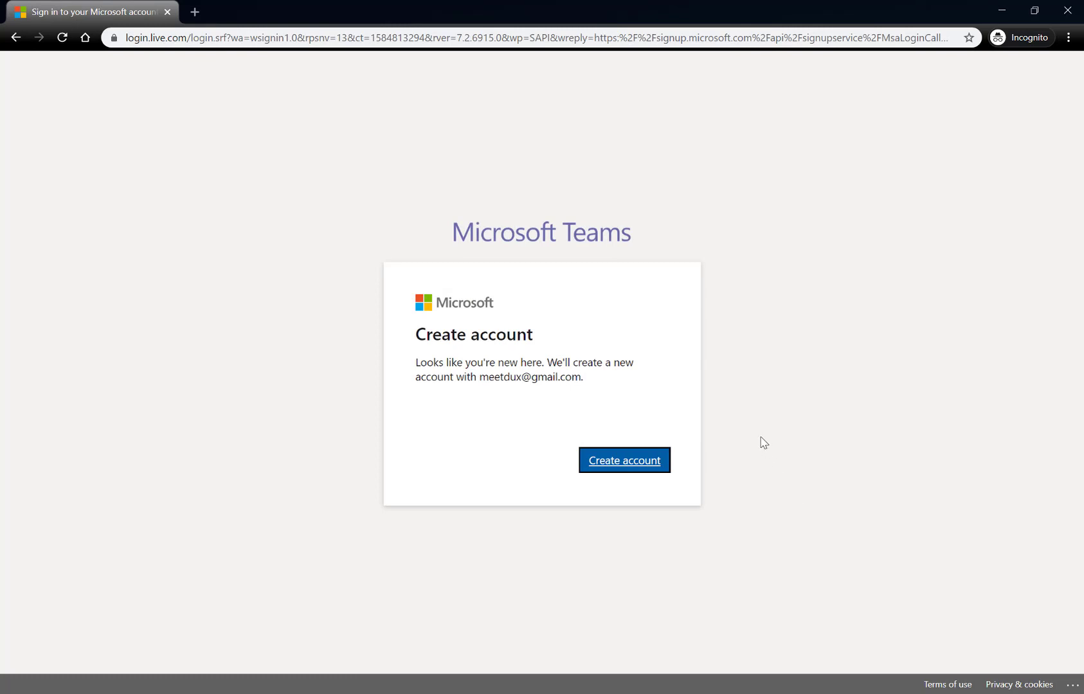
Create the account with a password, reach email verification, and get a fresh browser tab
click(622, 460)
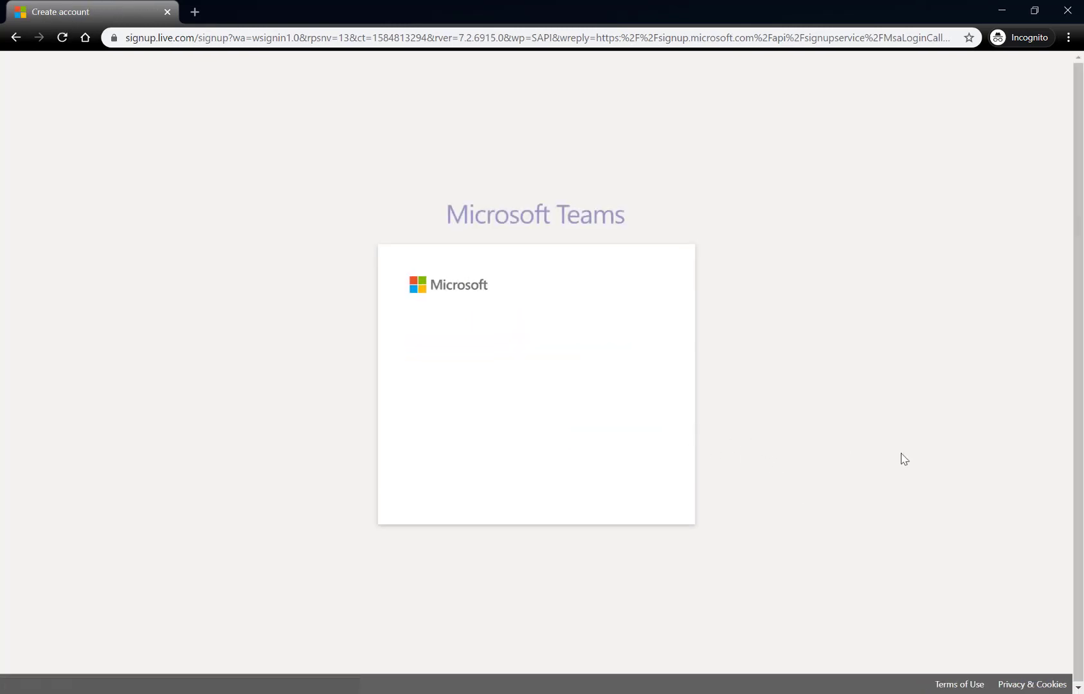
click(622, 481)
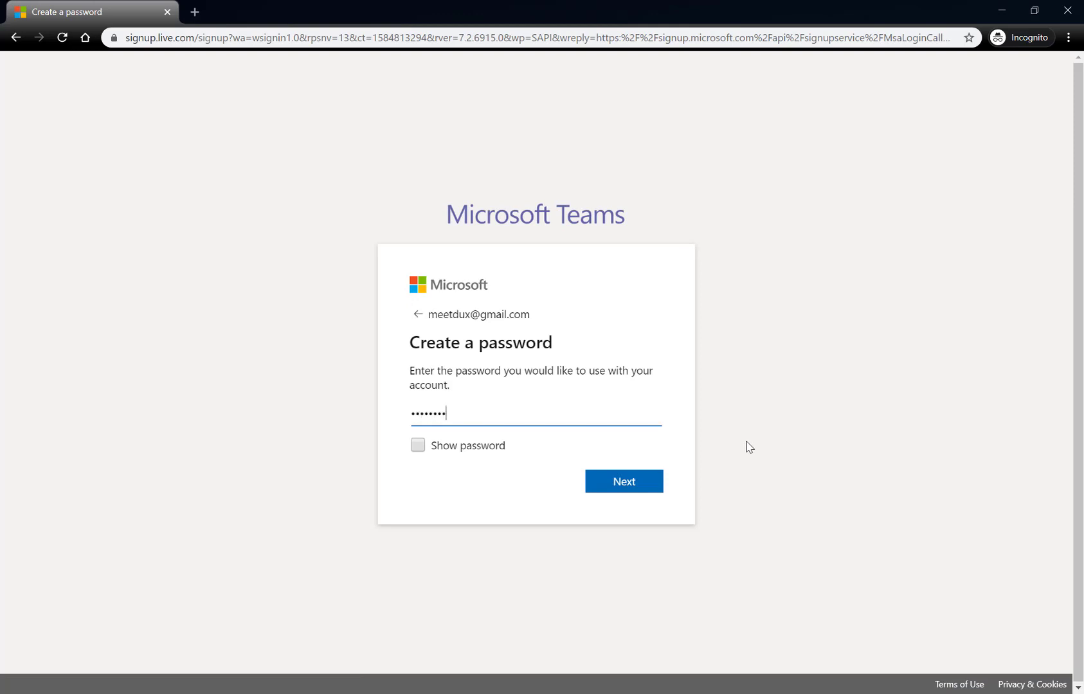
click(622, 480)
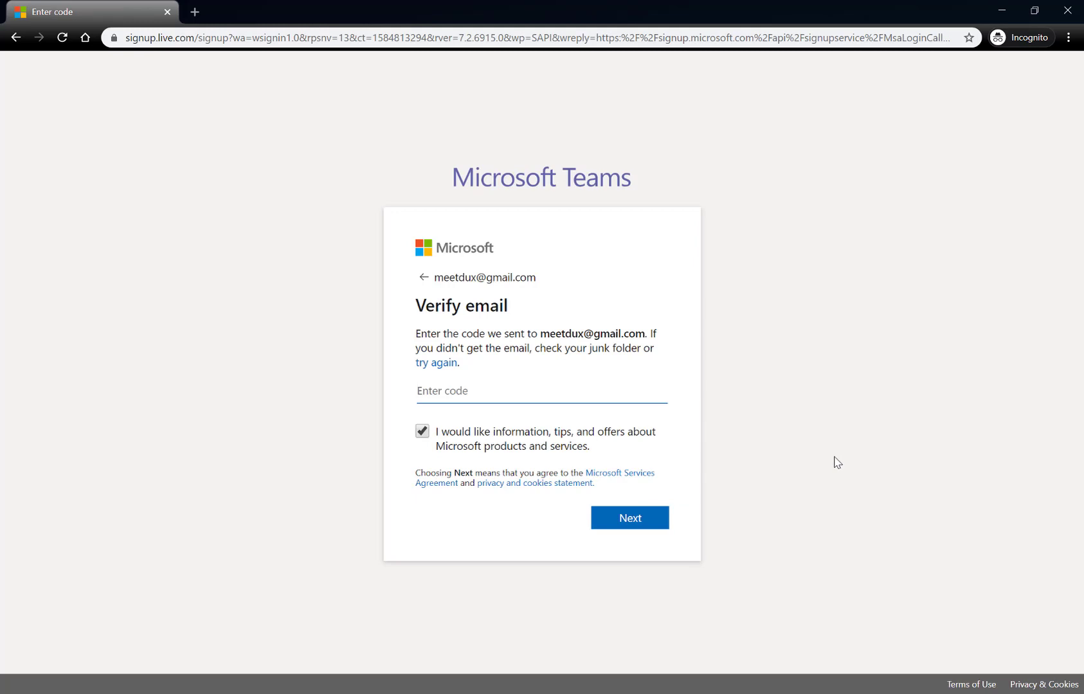
click(541, 391)
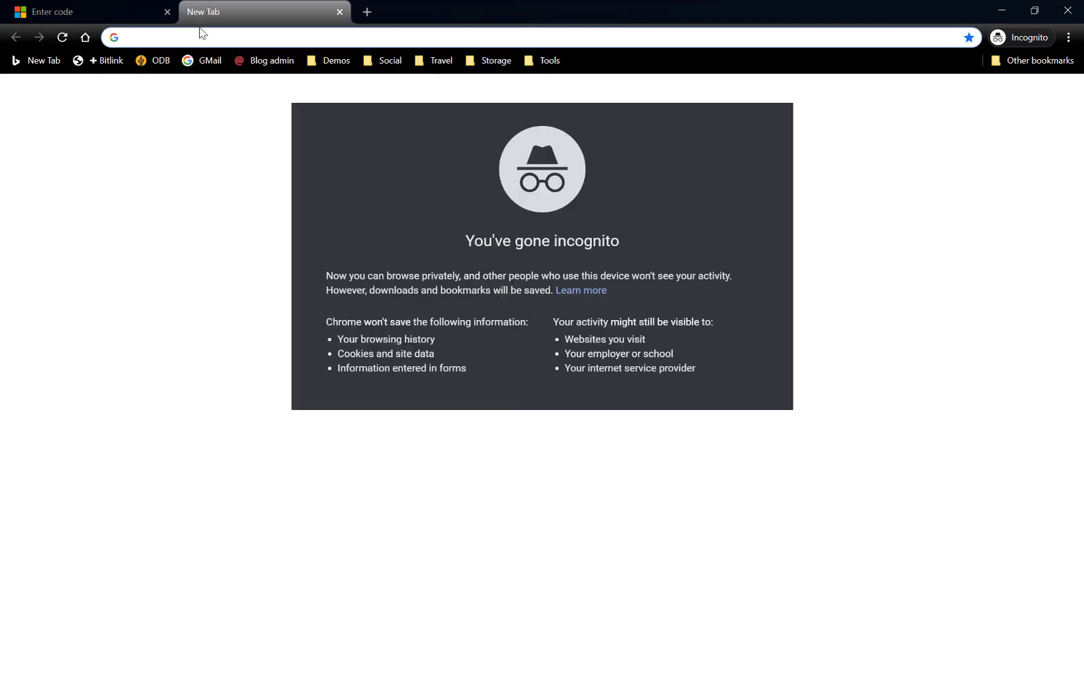
Find the security code in the Gmail verification email and return to the Teams verification page
text(gmail.com)
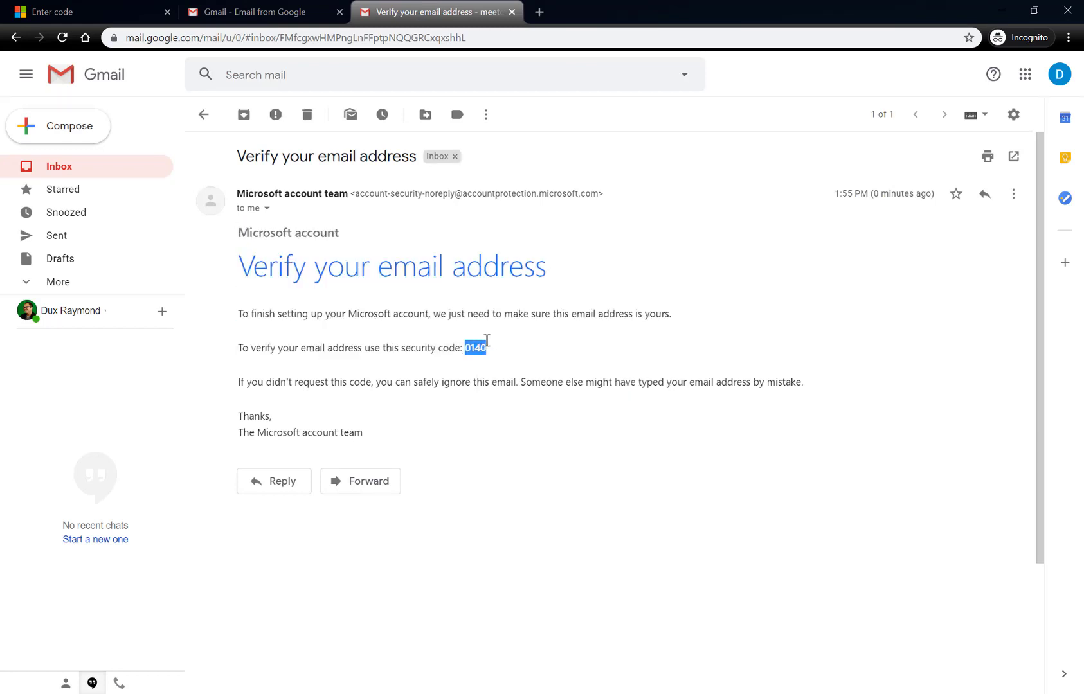
click(90, 12)
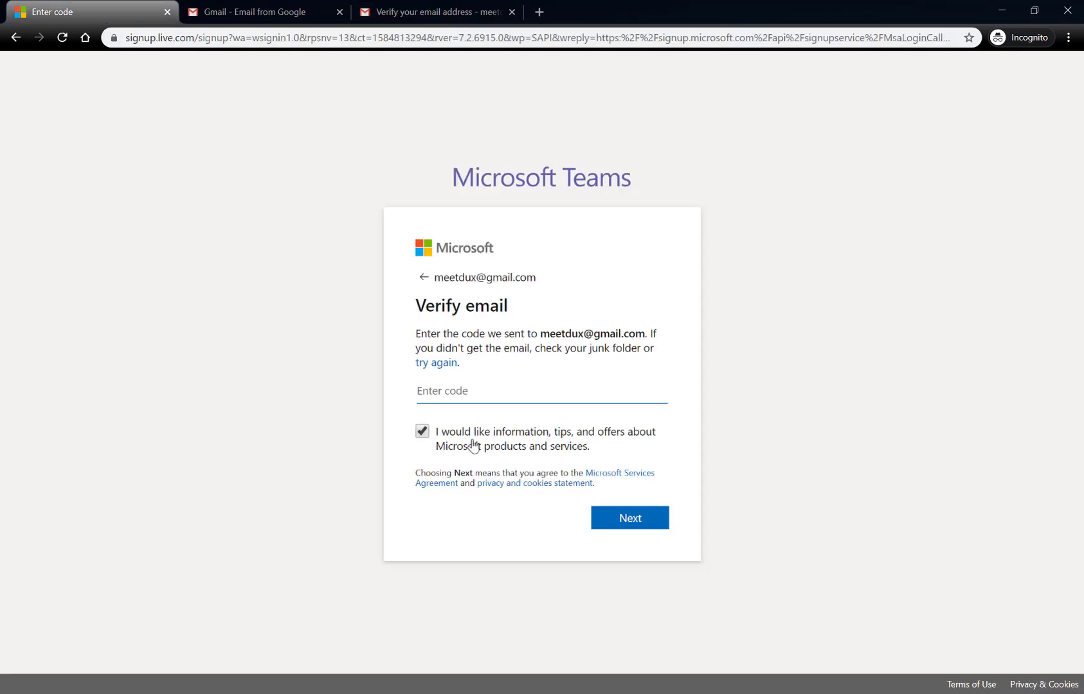
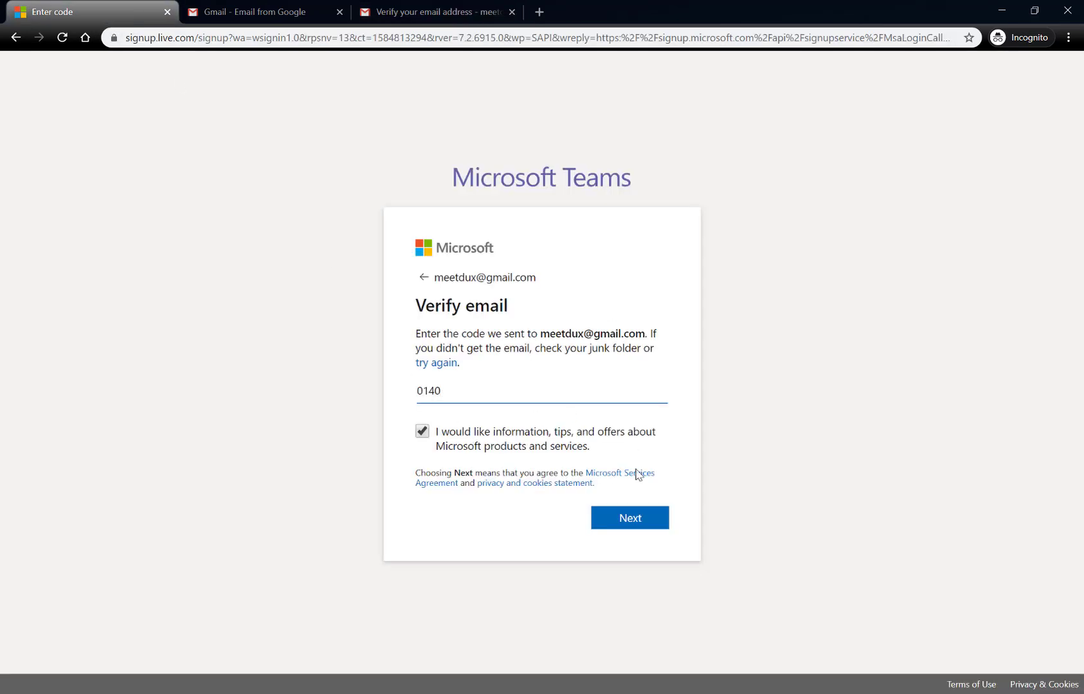
click(422, 431)
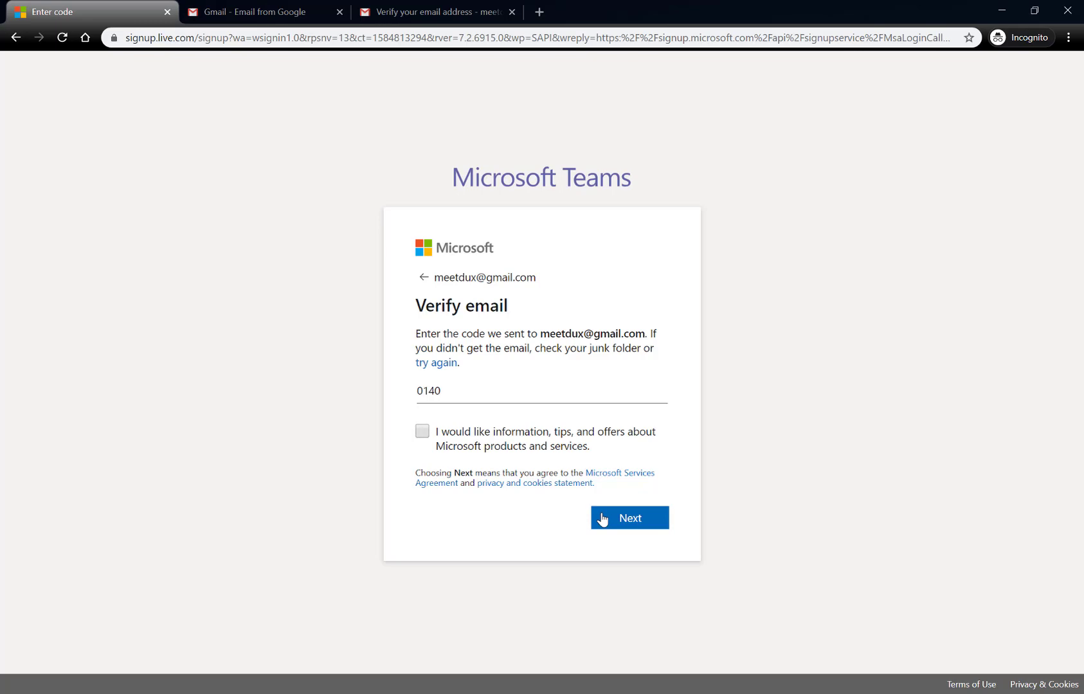
click(629, 518)
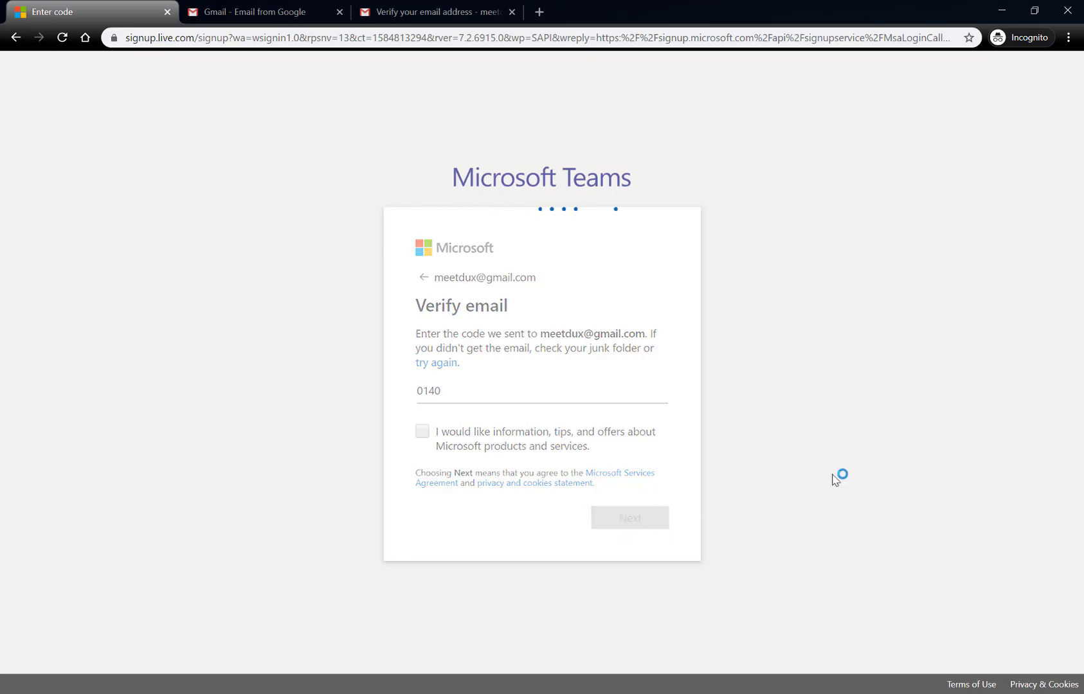
click(627, 516)
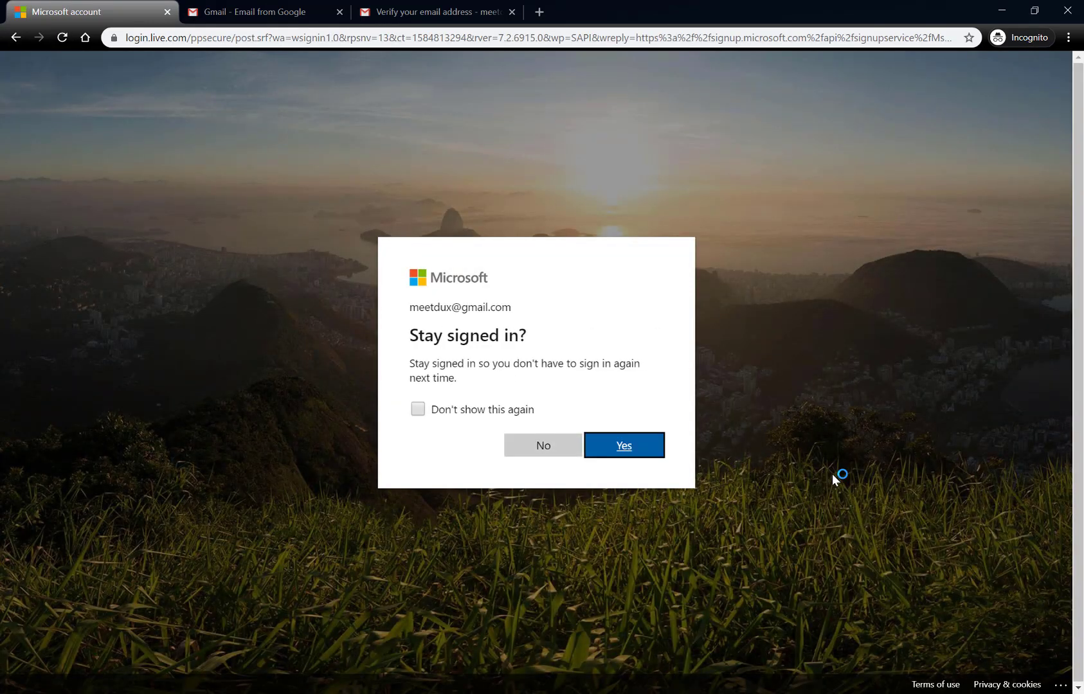
Stay signed in and stop the sign-in question from appearing again
click(416, 409)
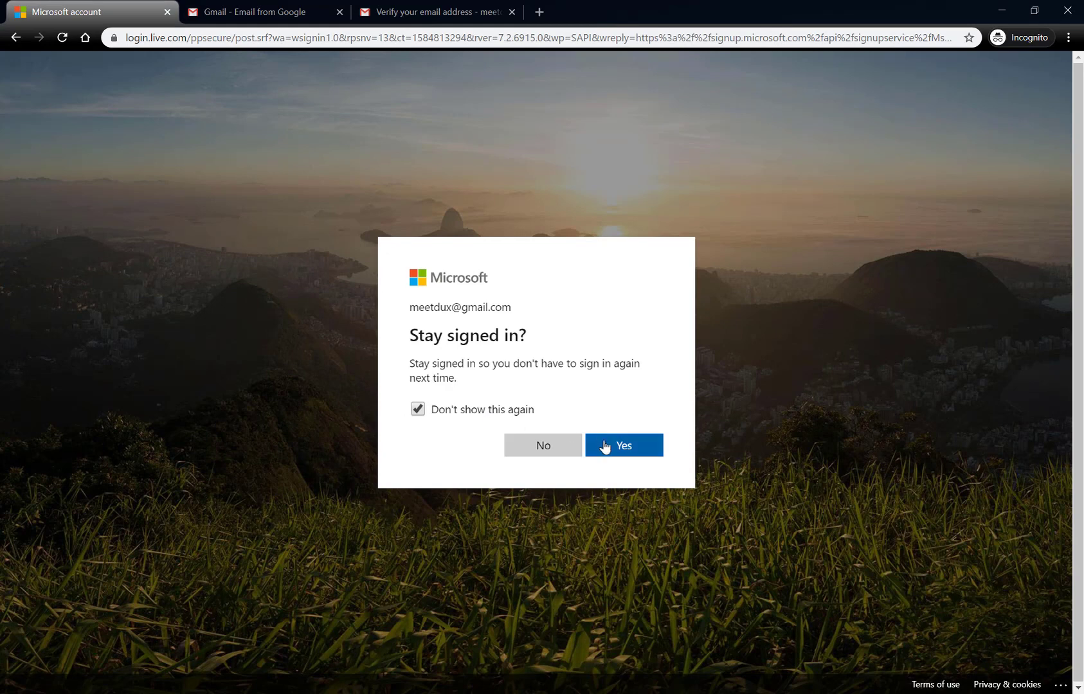
click(621, 445)
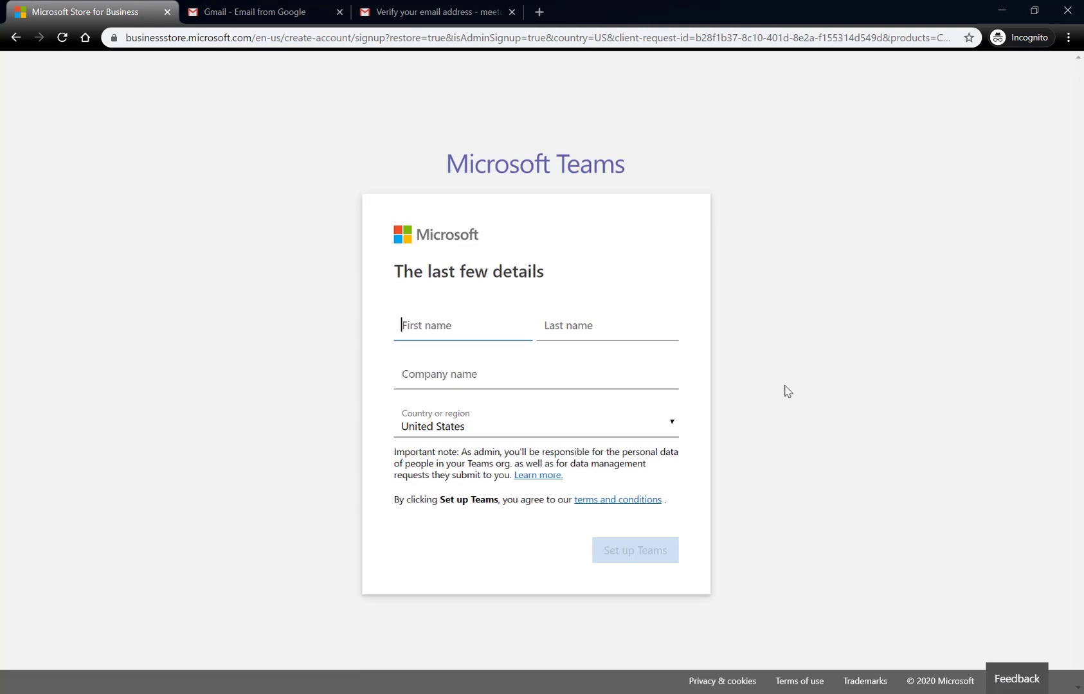
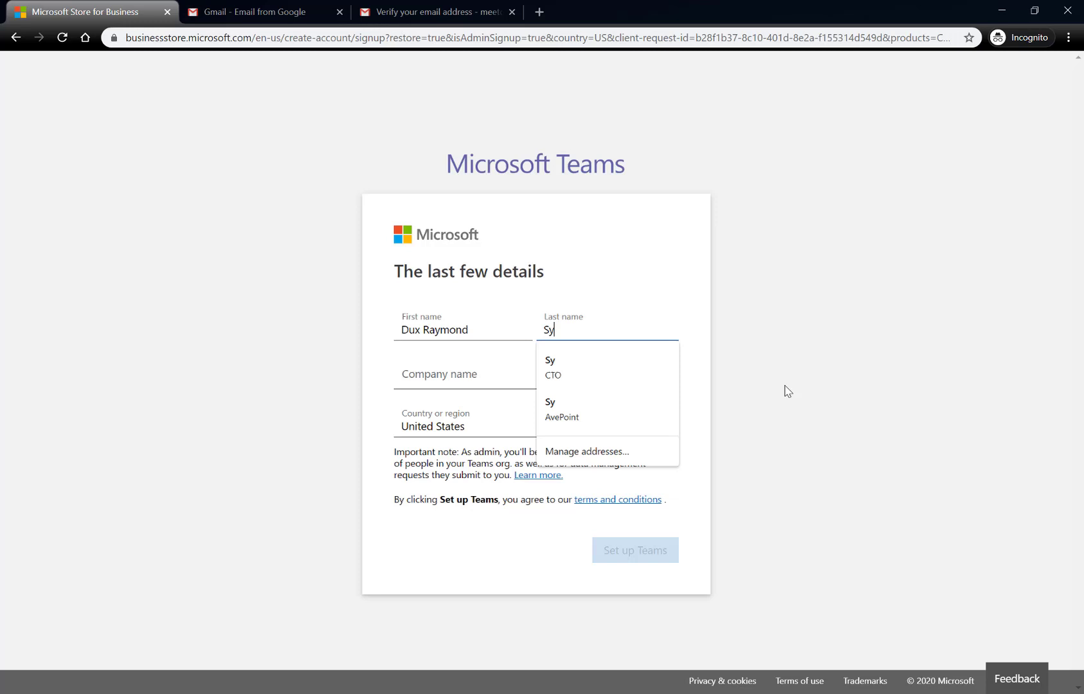
text(meet)
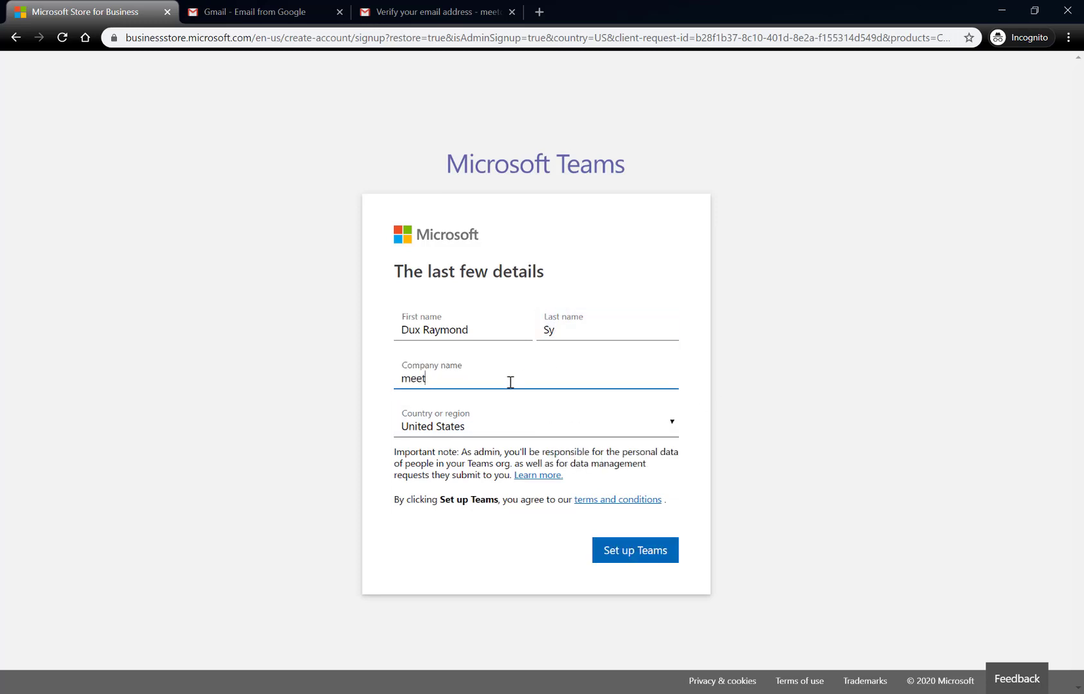
text(dux)
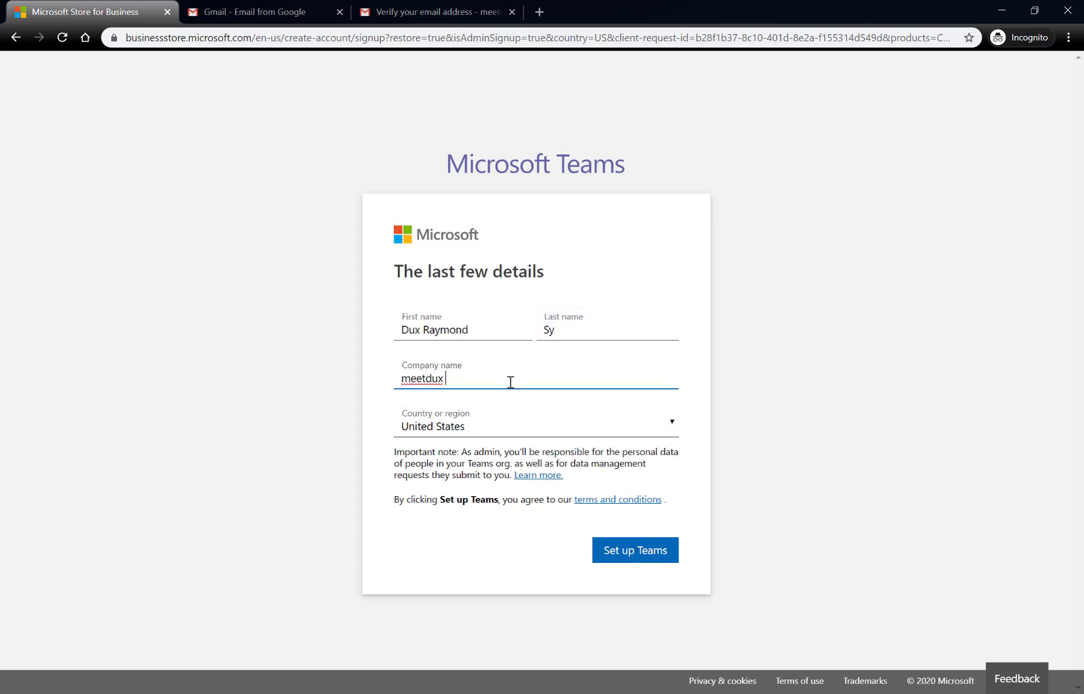
text(food se)
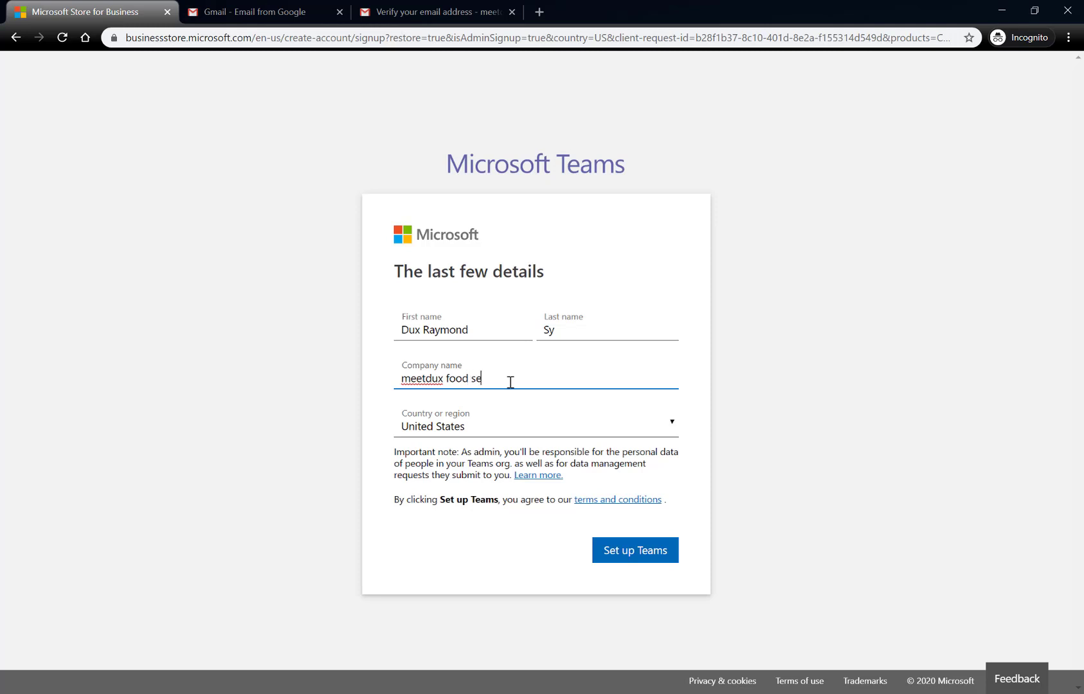
text(rvices)
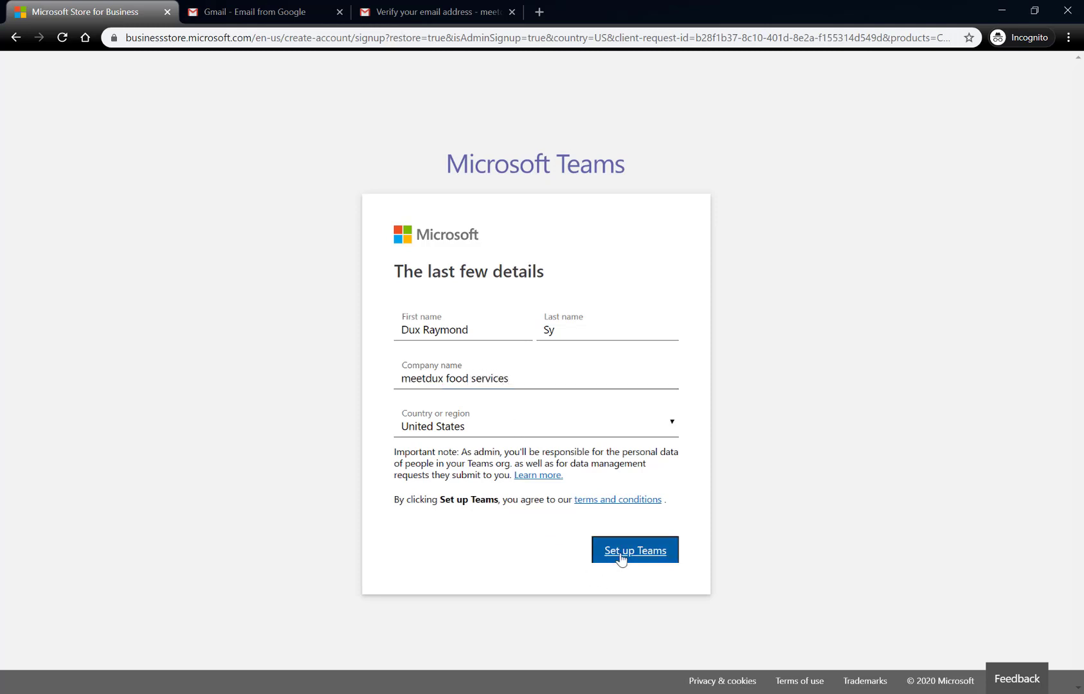
click(634, 551)
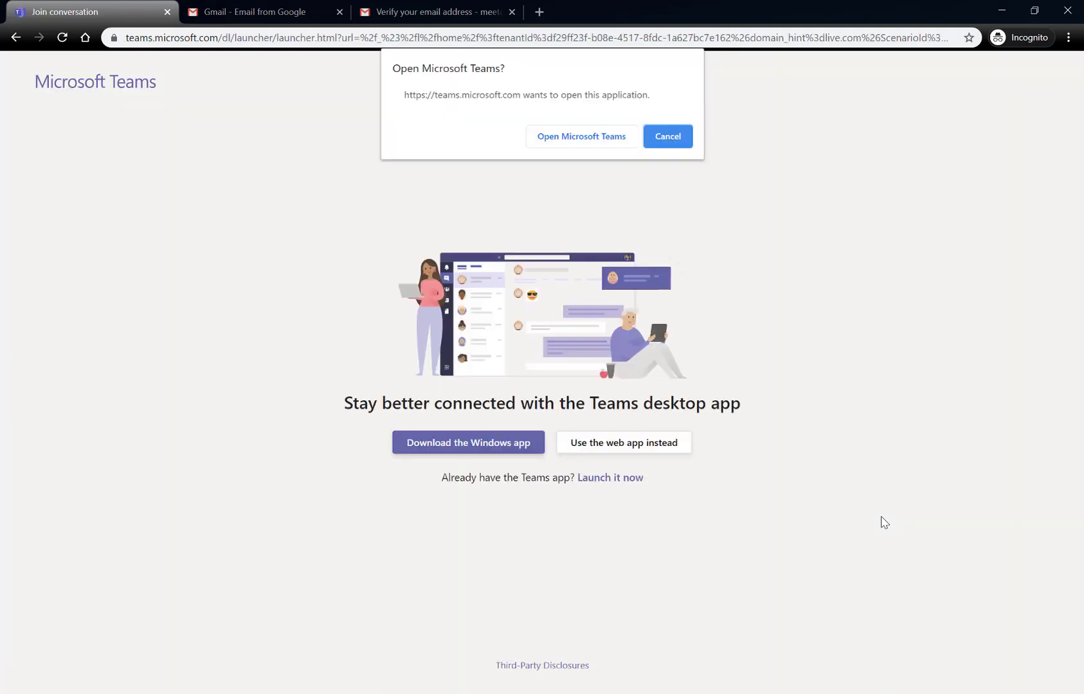
mouse_move(667, 136)
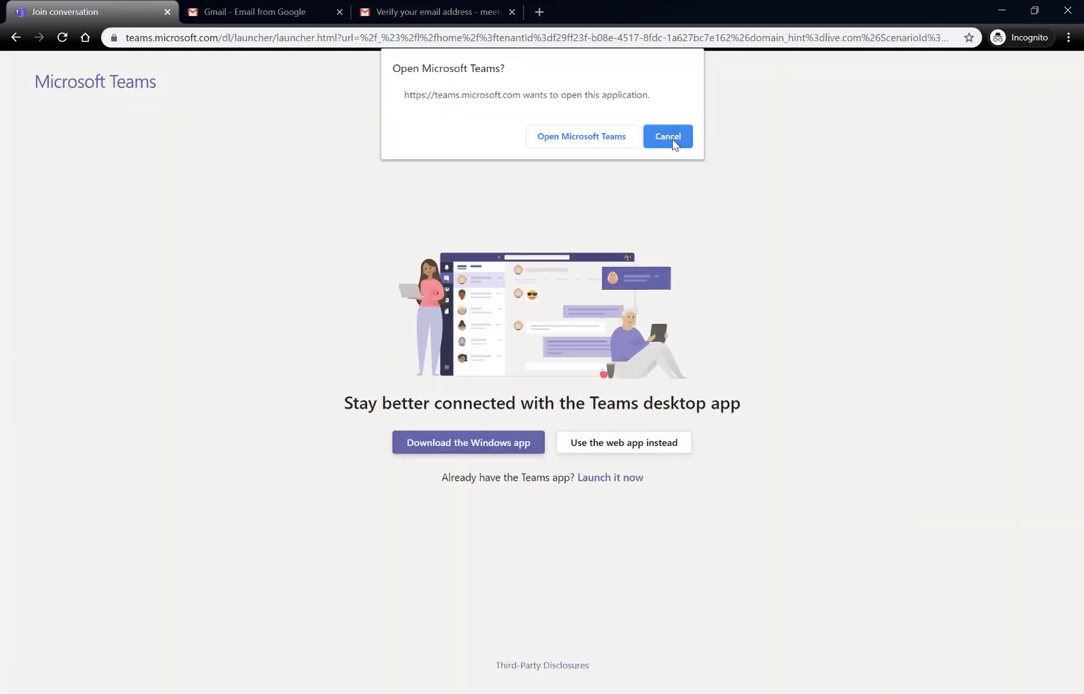
Decline the desktop Teams app and continue with the web app in the browser
click(667, 136)
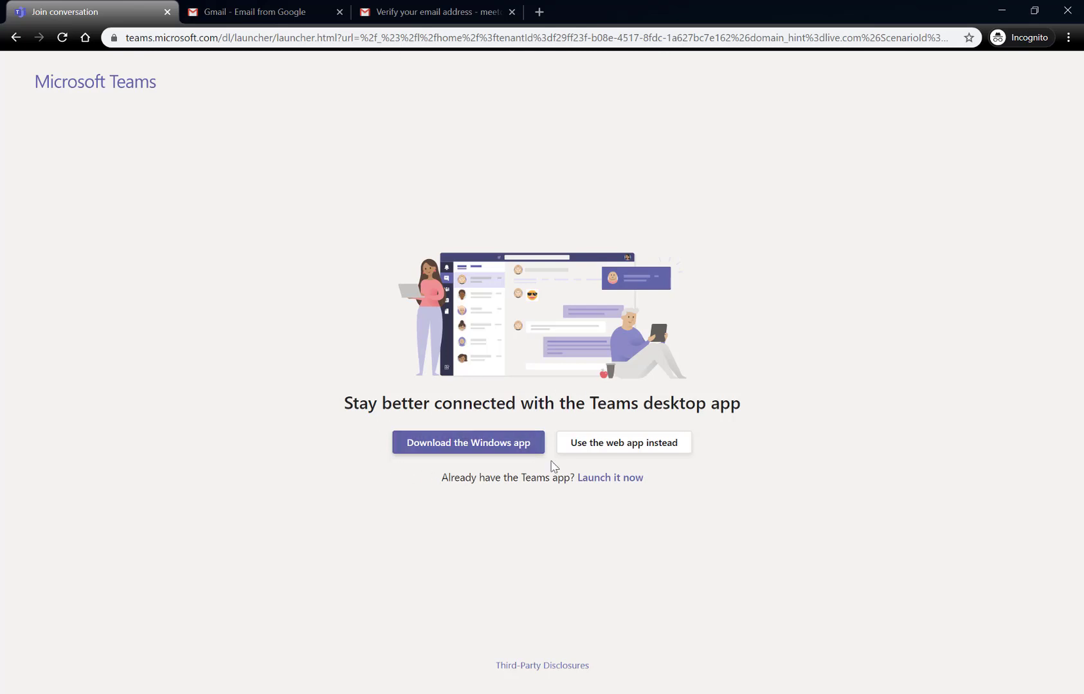
mouse_move(711, 467)
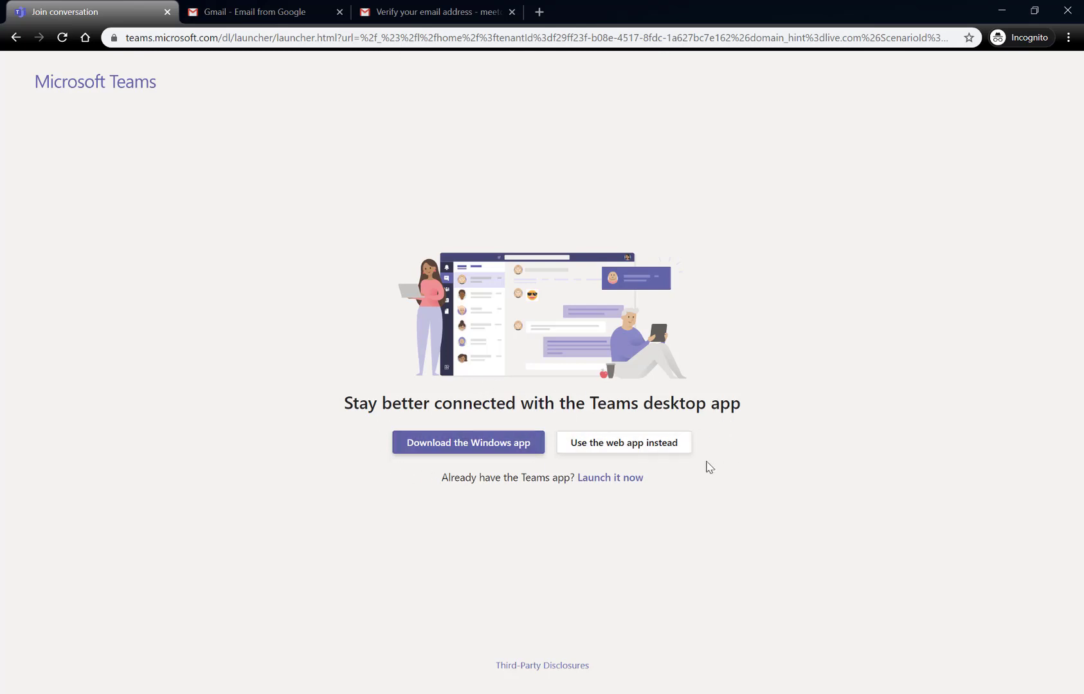
click(622, 443)
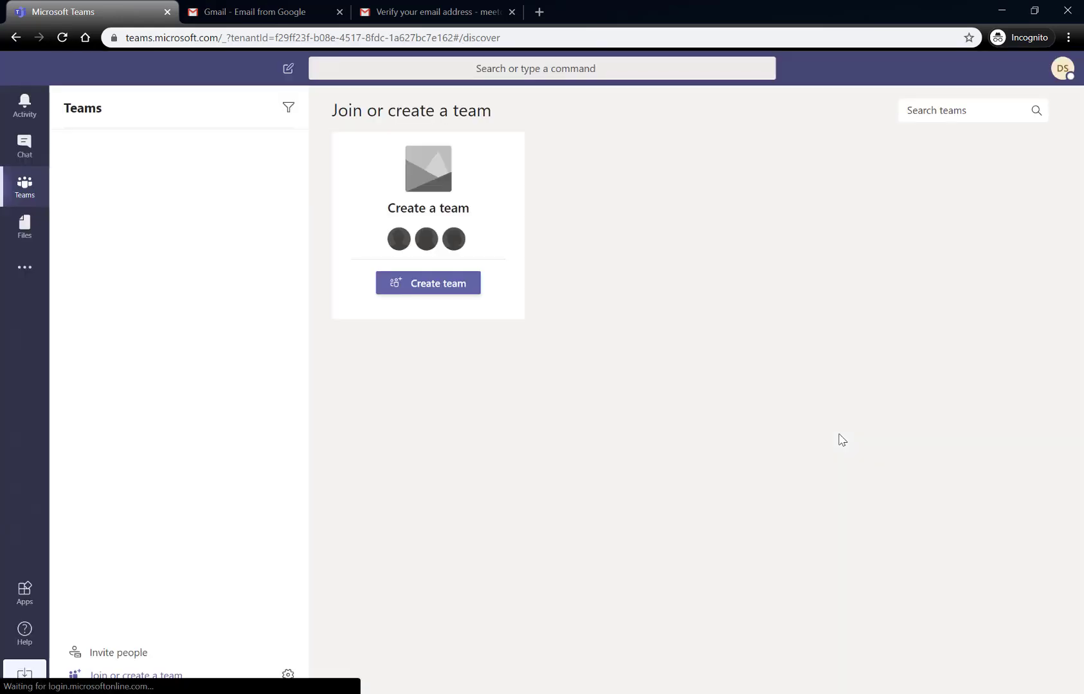
Land in the Teams web app with the invite-people-to-your-org dialog showing
click(119, 652)
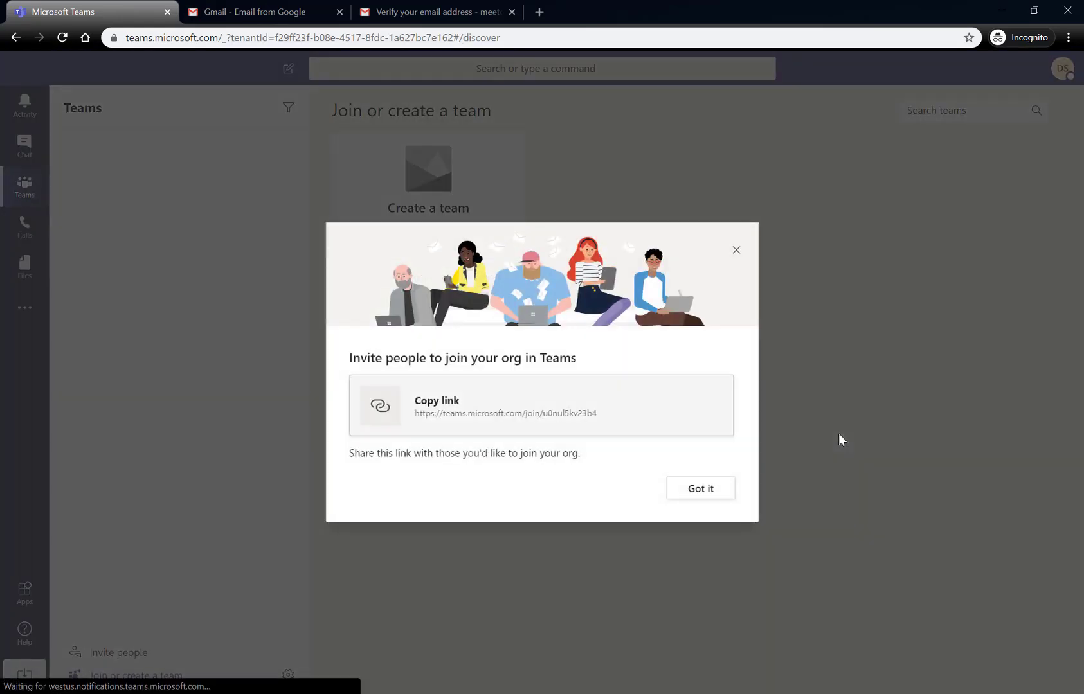